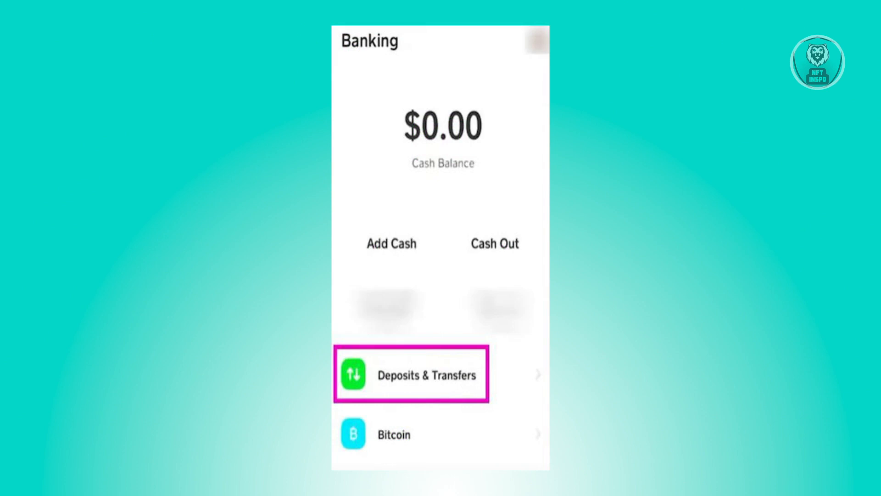
Go to the Deposits & Transfers screen from the Banking tab
click(410, 374)
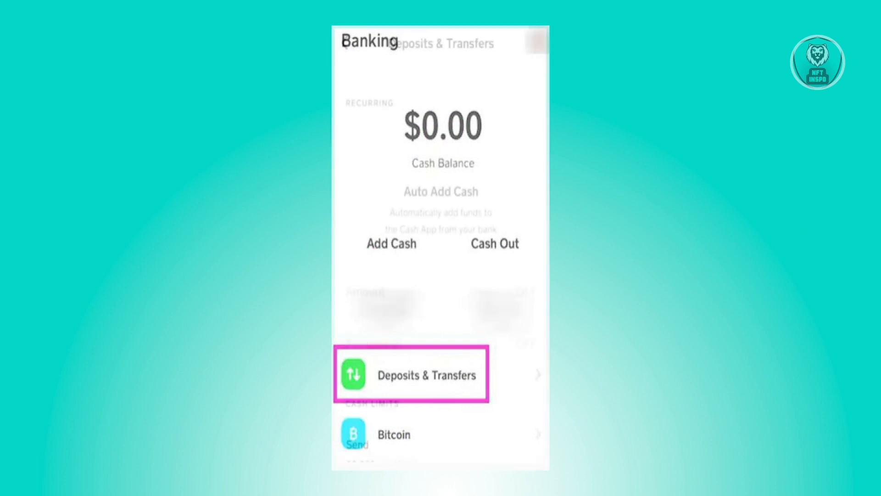
click(427, 375)
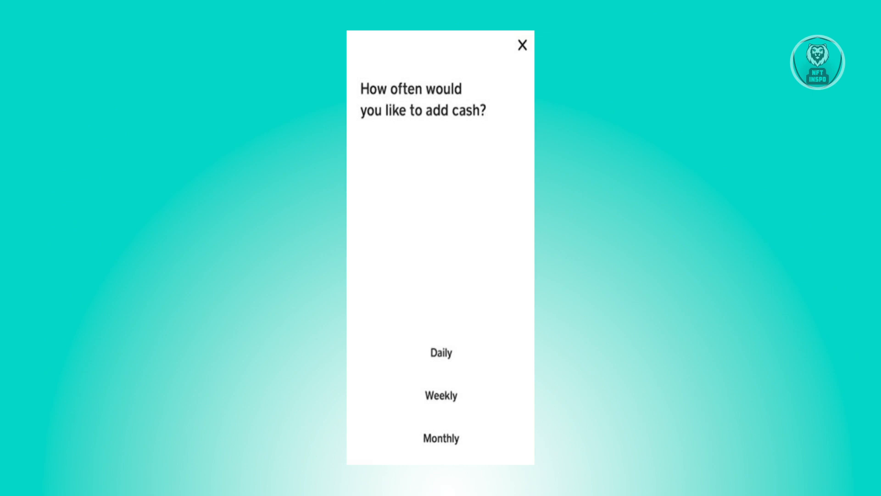
click(522, 45)
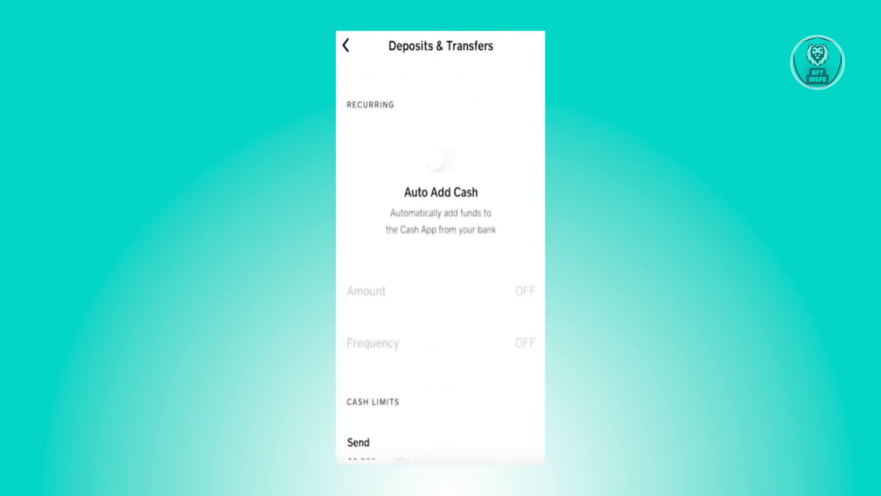